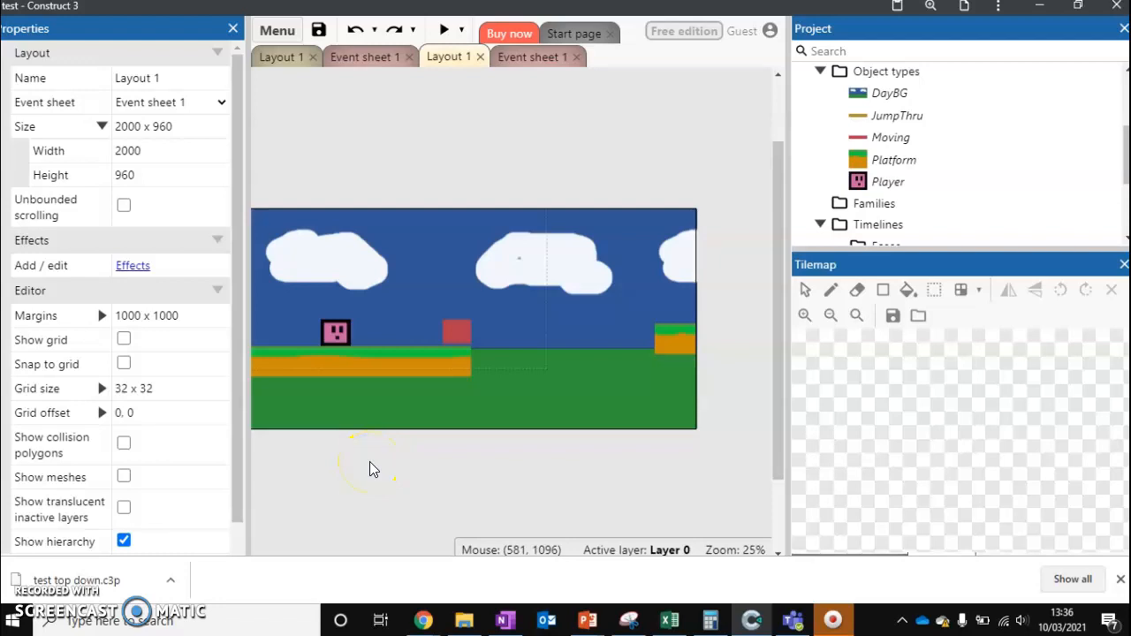
{"action": "mouse_move", "coordinate": [415, 184]}
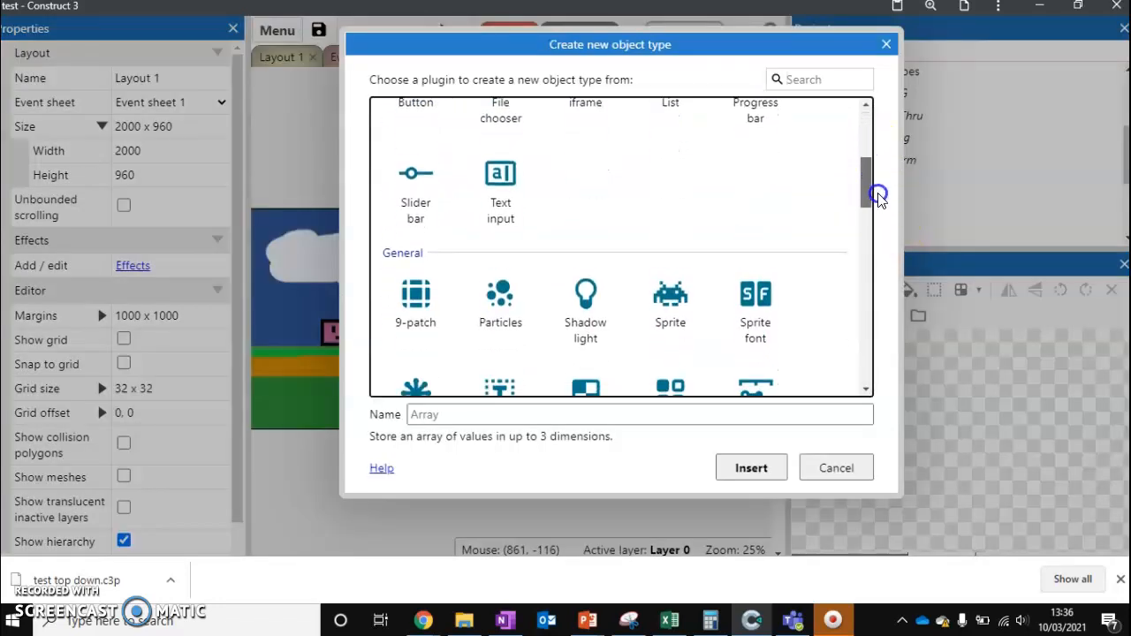
Insert a new Sprite object type named 'Bullet' into the layout
{"action": "left_click", "coordinate": [670, 225]}
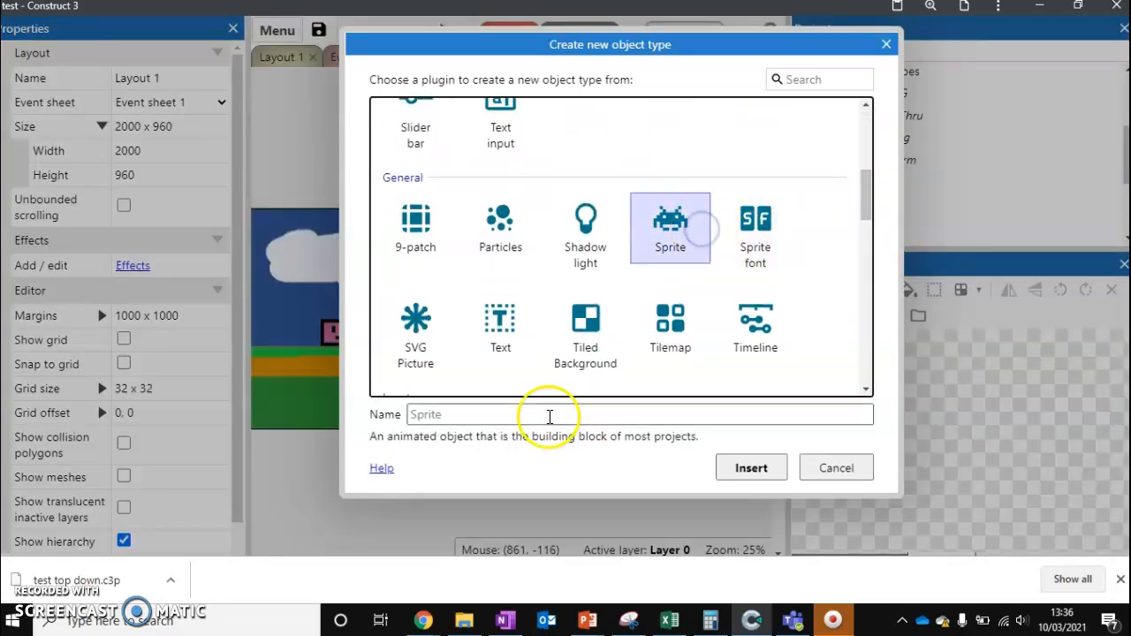
{"action": "type", "text": "Bullet"}
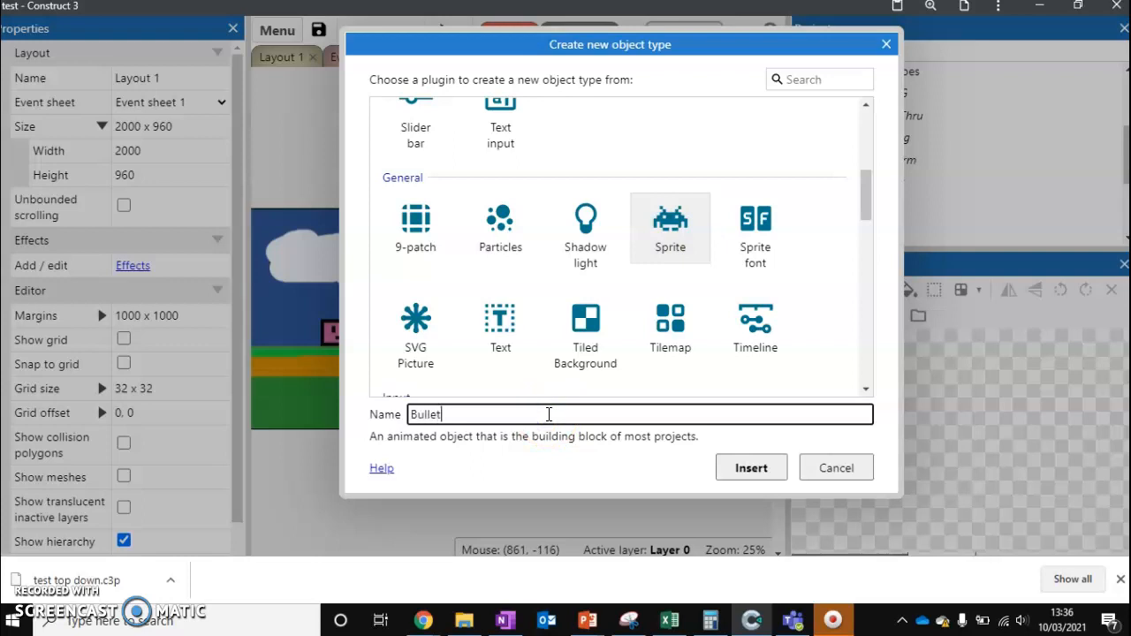
{"action": "left_click", "coordinate": [750, 468]}
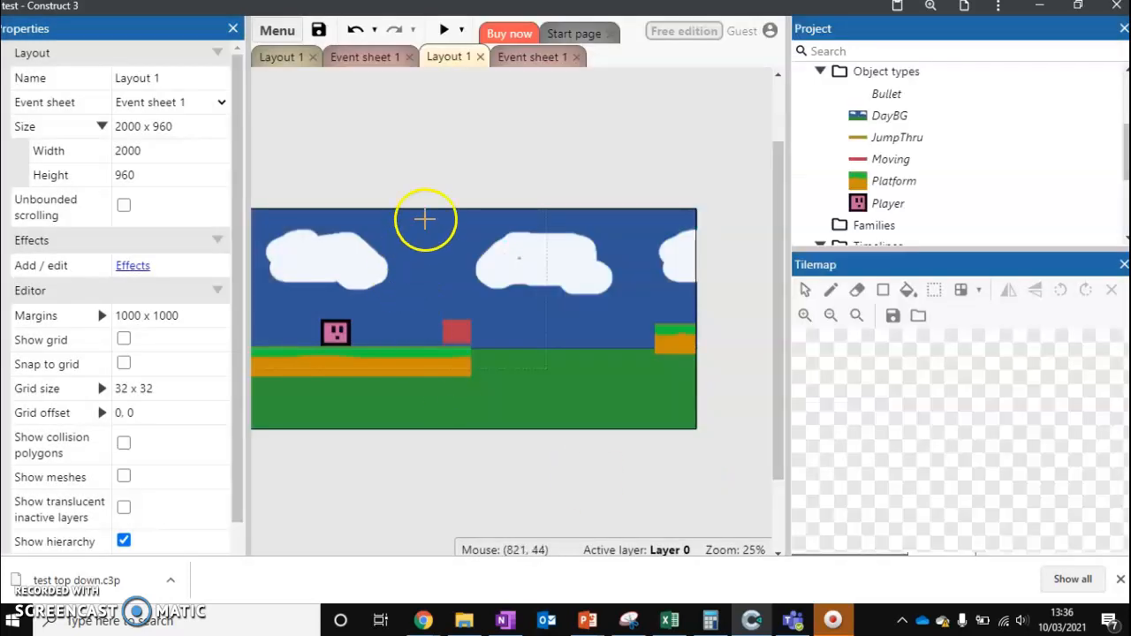
{"action": "mouse_move", "coordinate": [421, 187]}
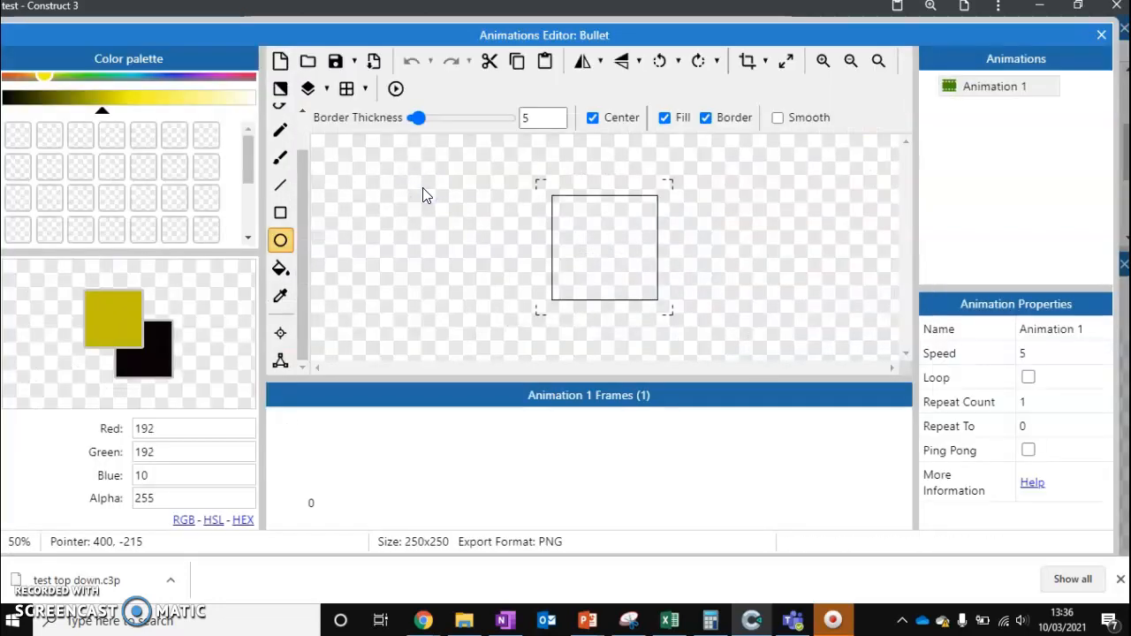
Draw a small filled yellow circle as the Bullet image and close the editor
{"action": "left_click_drag", "start_coordinate": [575, 217], "coordinate": [636, 278]}
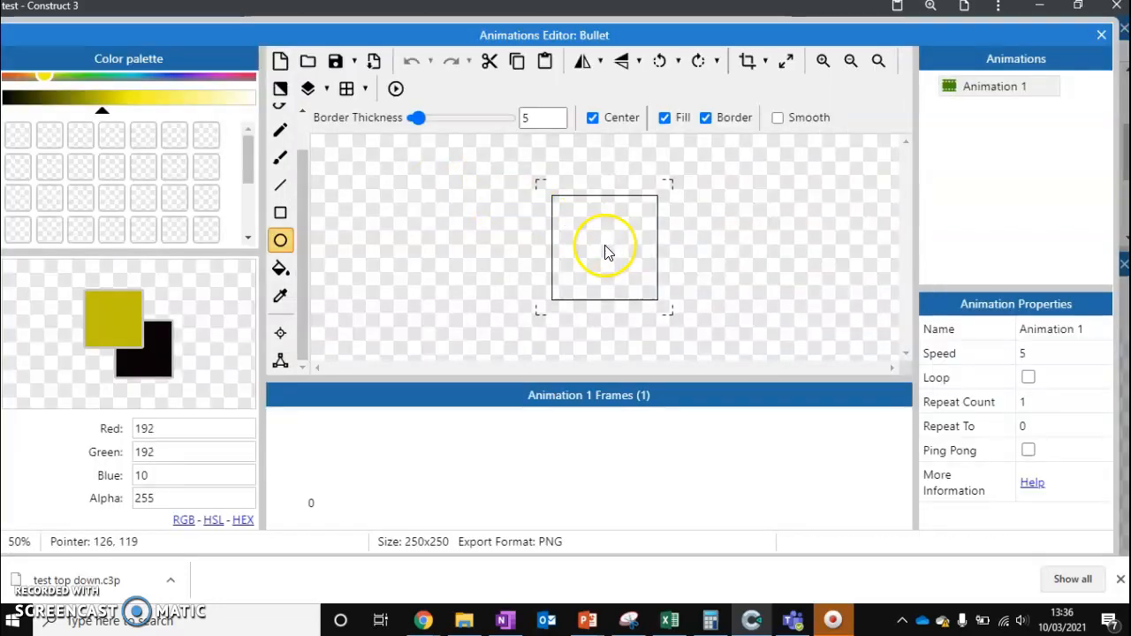
{"action": "left_click_drag", "start_coordinate": [605, 246], "coordinate": [615, 256]}
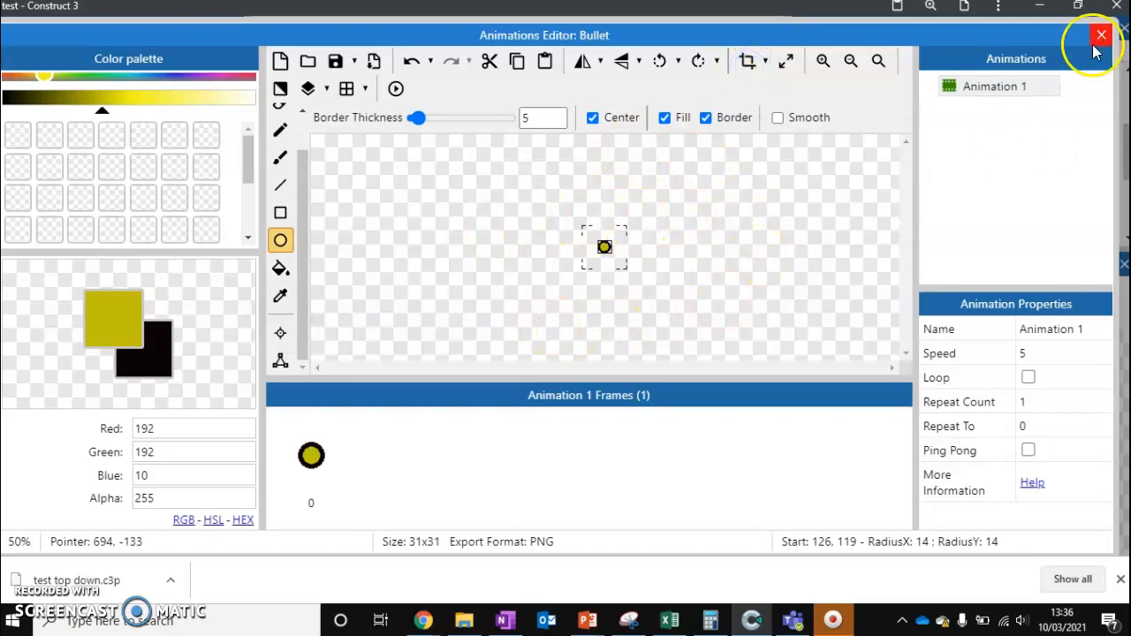
{"action": "left_click", "coordinate": [1101, 35]}
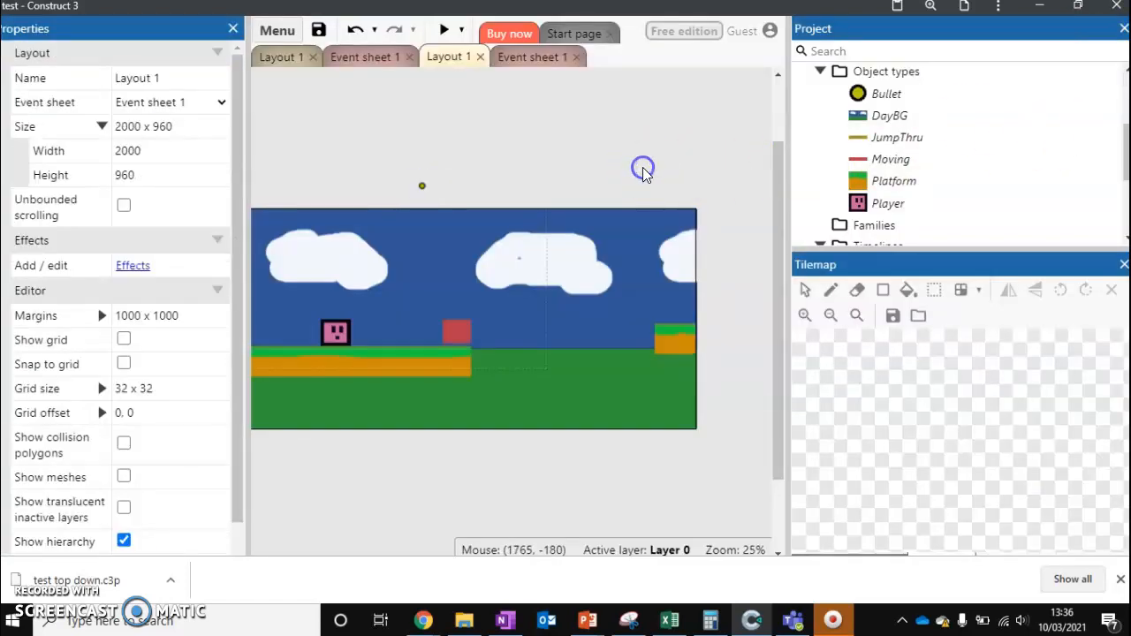
{"action": "mouse_move", "coordinate": [422, 190]}
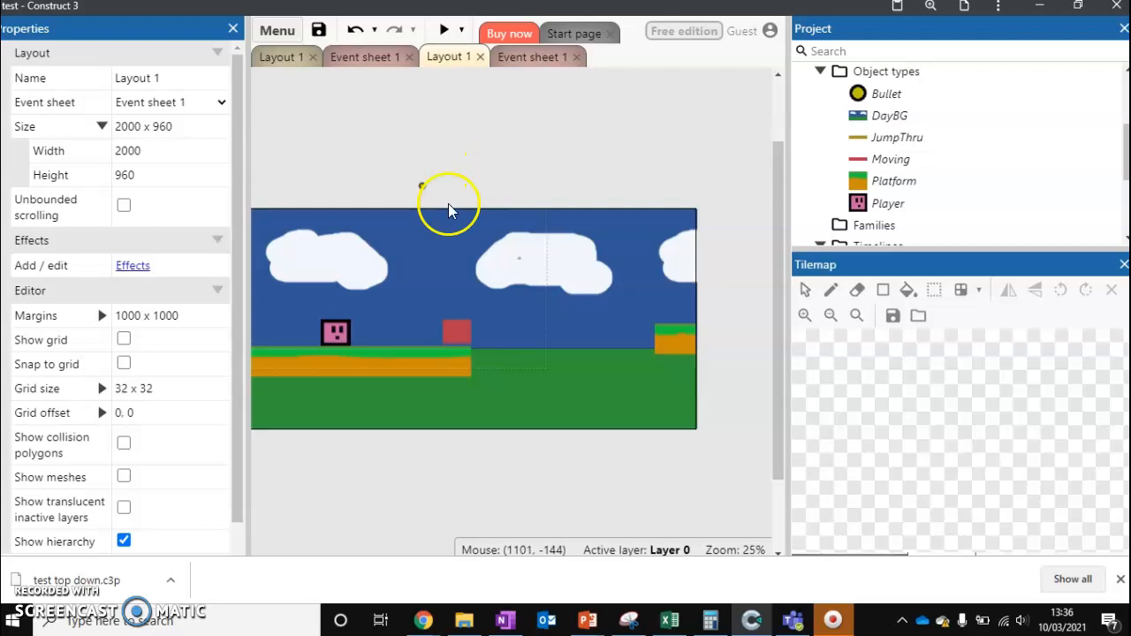
Add the Bullet movement behaviour to the Bullet sprite, moving at speed 400
{"action": "right_click", "coordinate": [422, 186]}
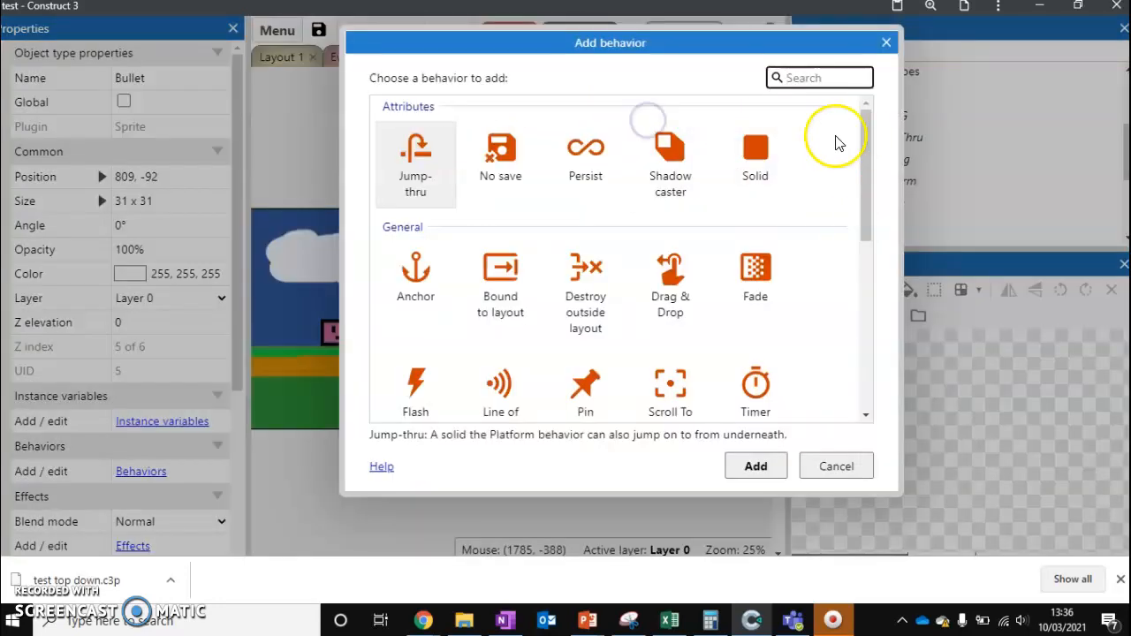
{"action": "scroll", "scroll_direction": "down", "scroll_amount": 3}
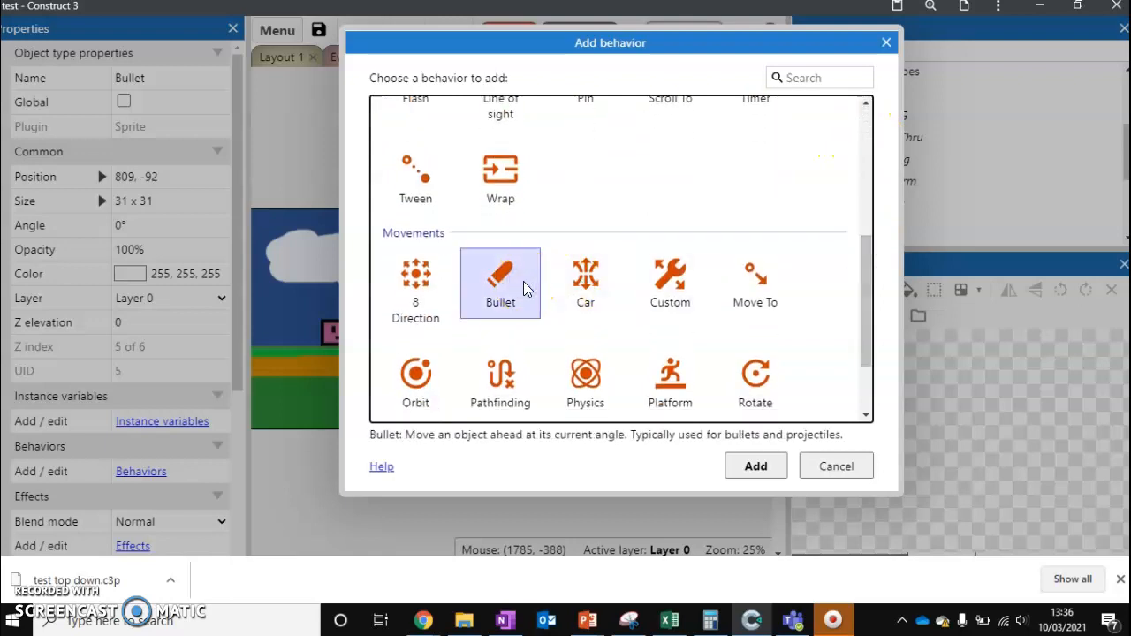
{"action": "mouse_move", "coordinate": [585, 282]}
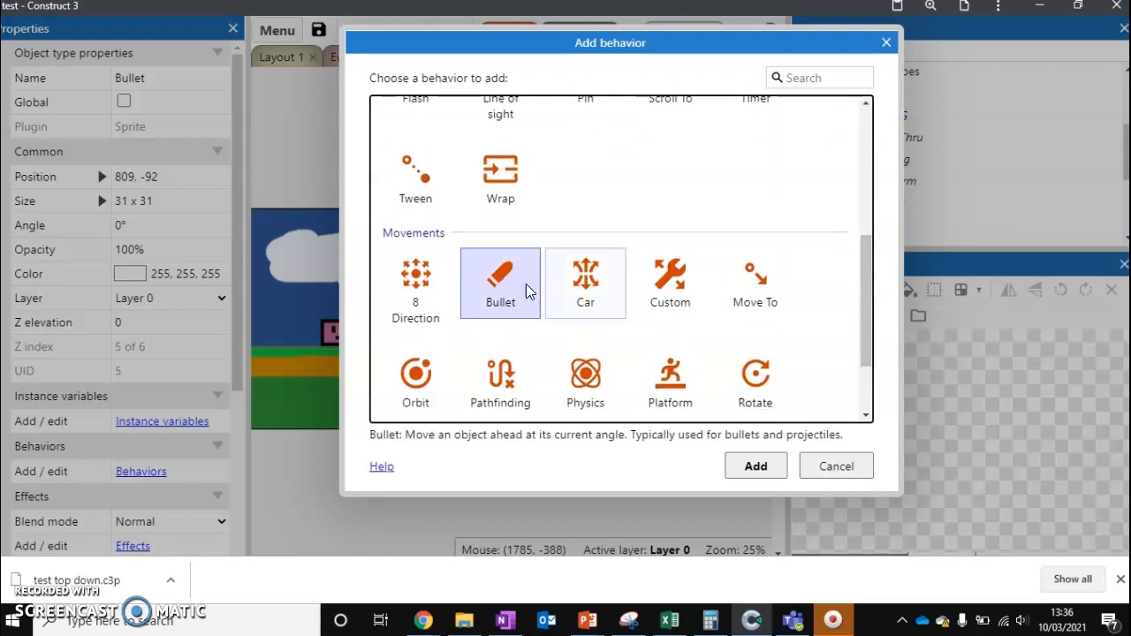
{"action": "left_click", "coordinate": [754, 466]}
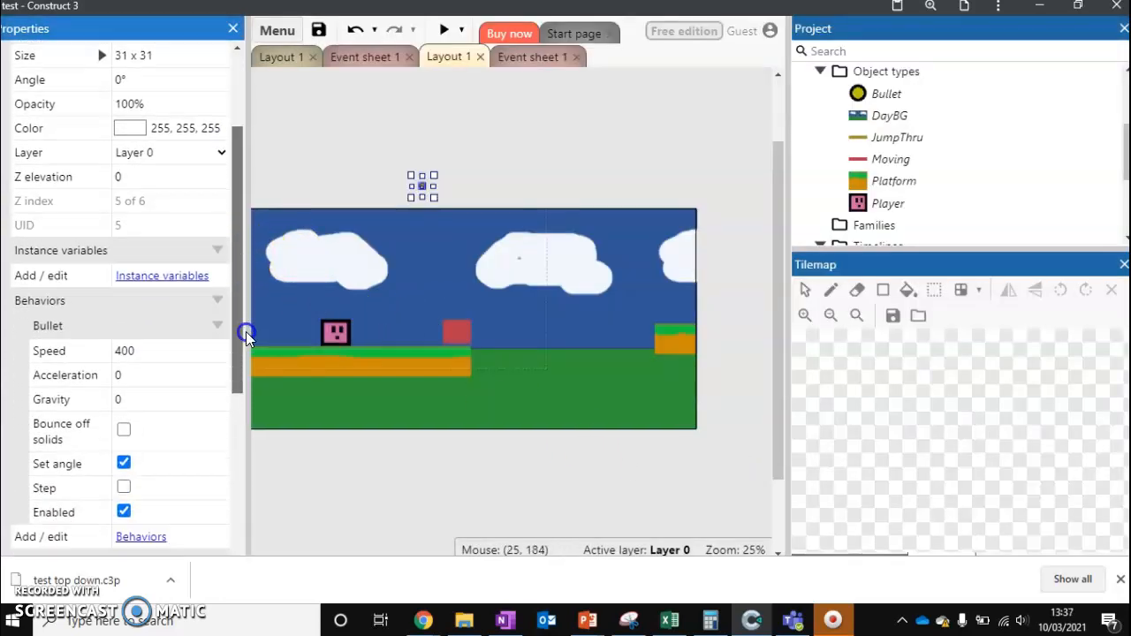
{"action": "scroll", "scroll_direction": "down", "scroll_amount": 3}
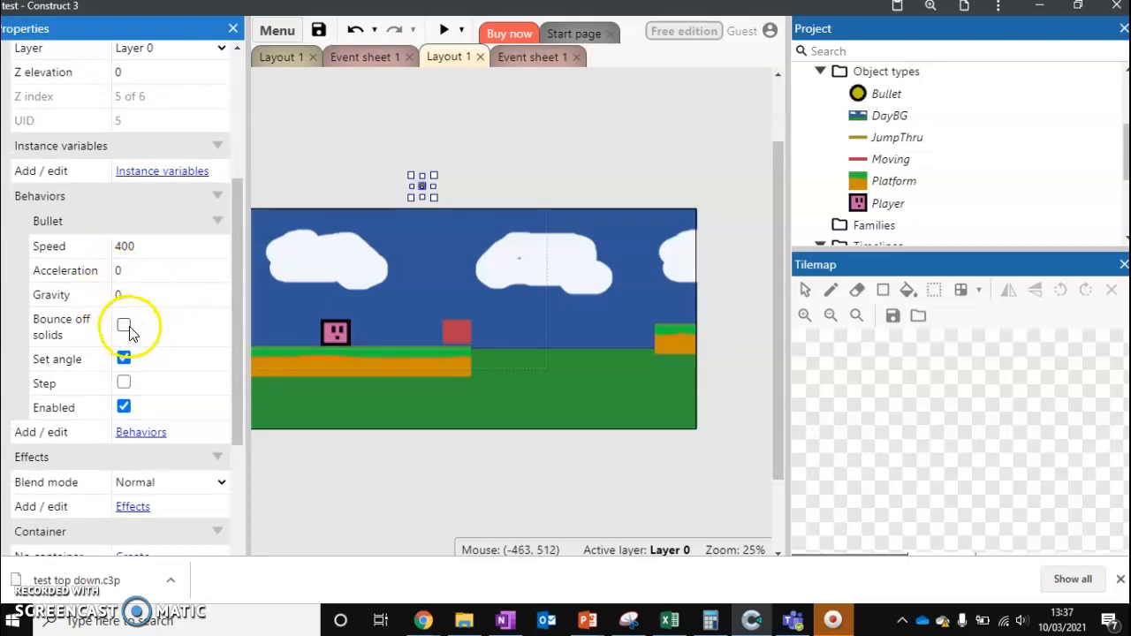
{"action": "left_click", "coordinate": [124, 326]}
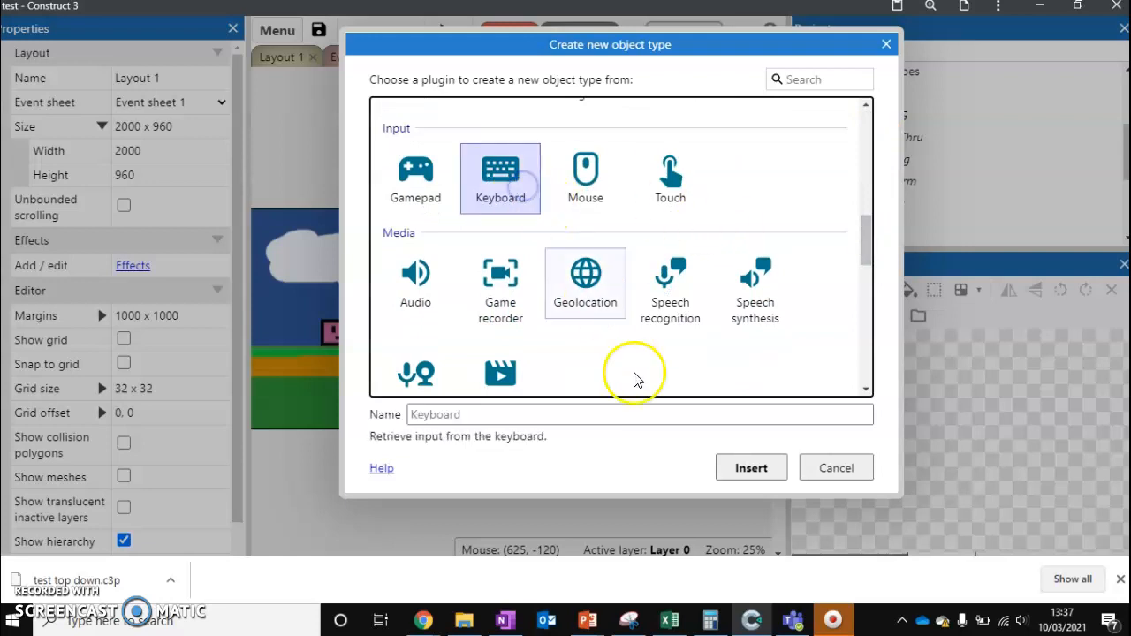
Insert a Keyboard input object into the project
{"action": "left_click", "coordinate": [750, 468]}
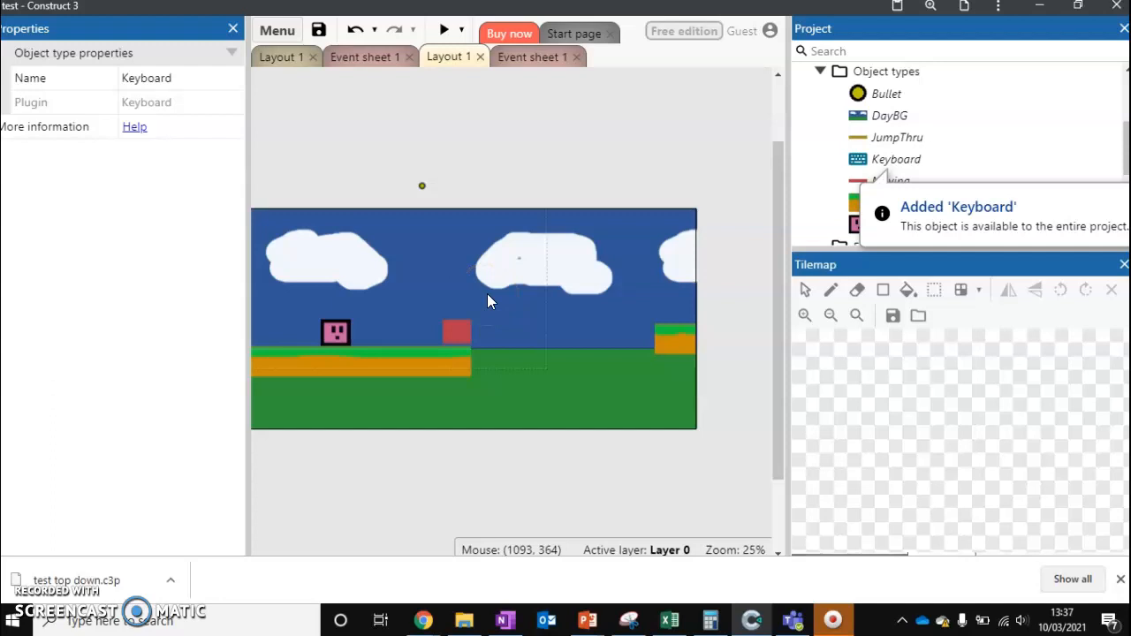
{"action": "left_click", "coordinate": [530, 56]}
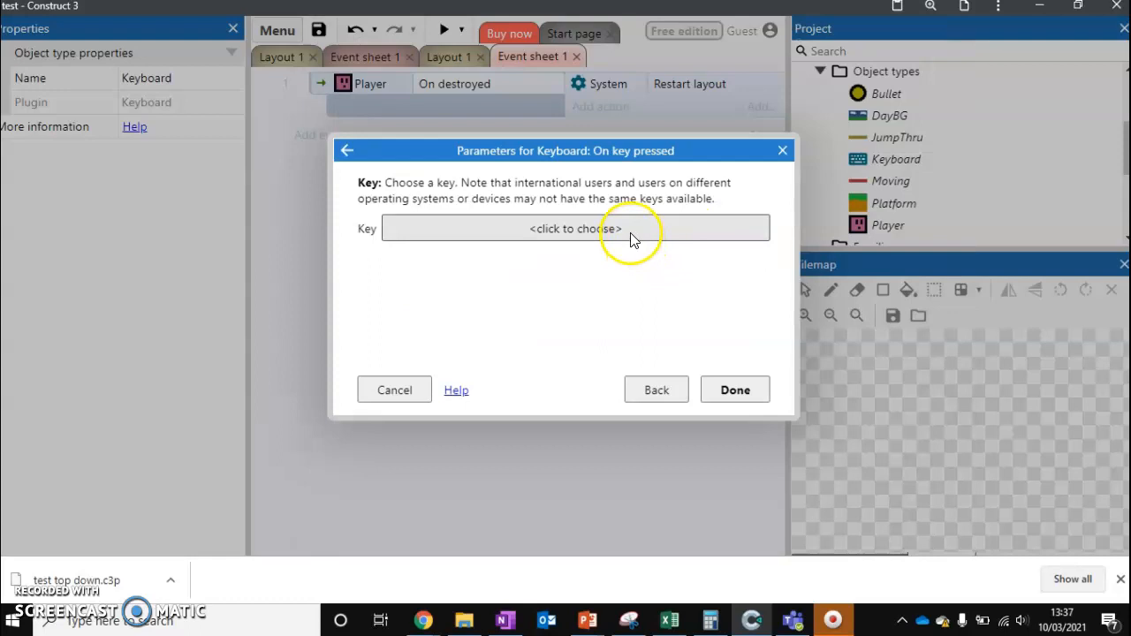
Add an 'On Space pressed' event with Player 'Spawn another object' Bullet on layer 0
{"action": "left_click", "coordinate": [575, 228]}
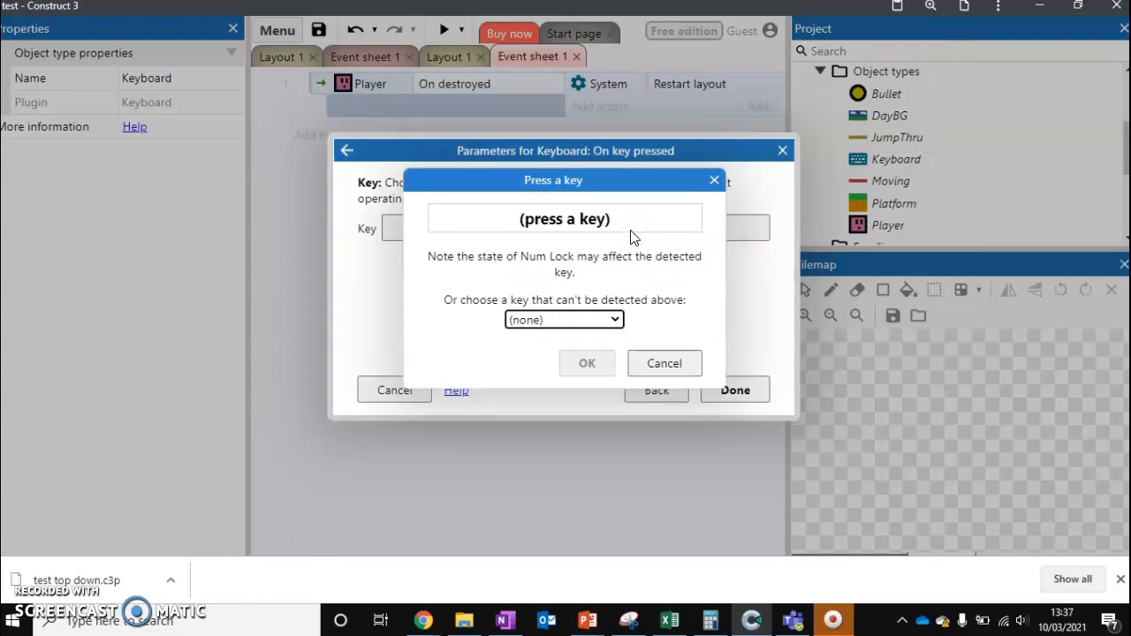
{"action": "key", "text": "space"}
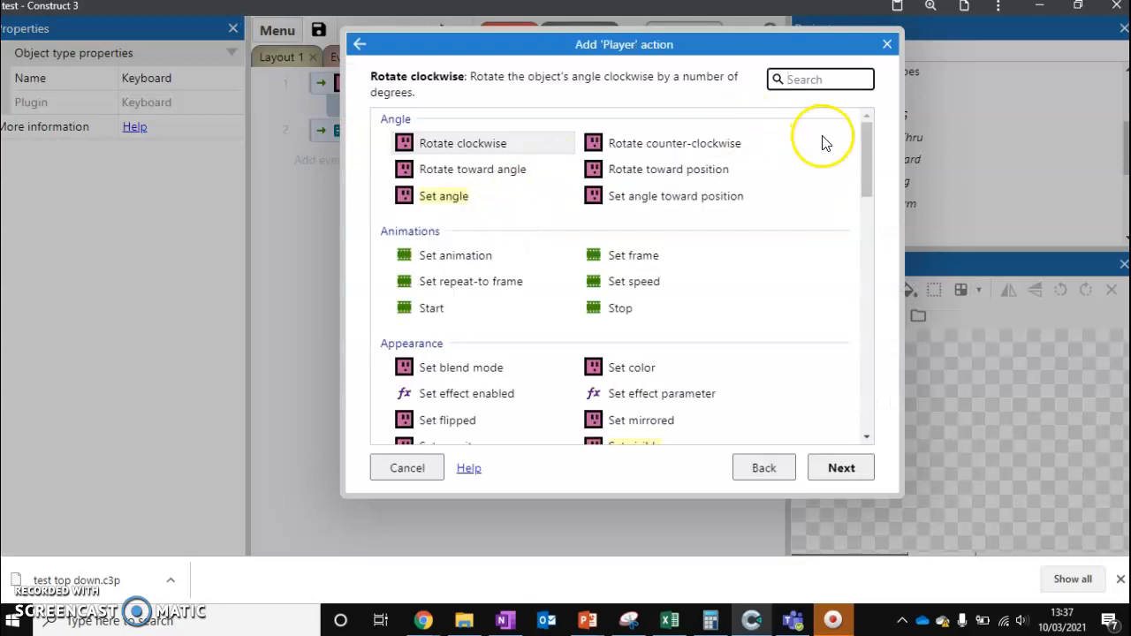
{"action": "scroll", "scroll_direction": "down", "scroll_amount": 3}
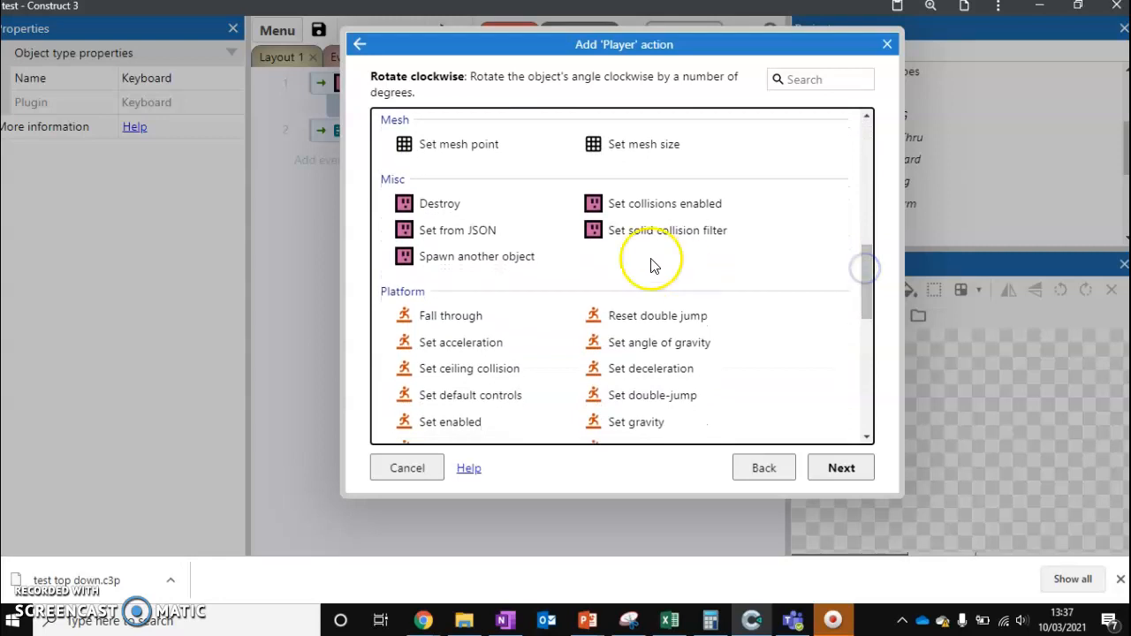
{"action": "left_click", "coordinate": [476, 257]}
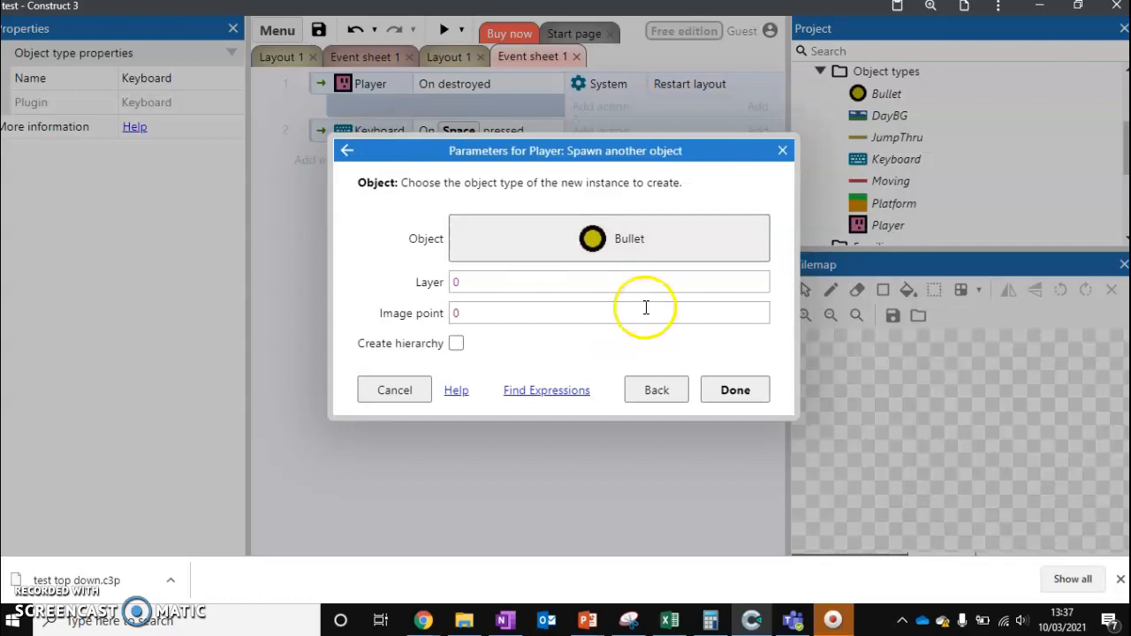
{"action": "left_click", "coordinate": [735, 390]}
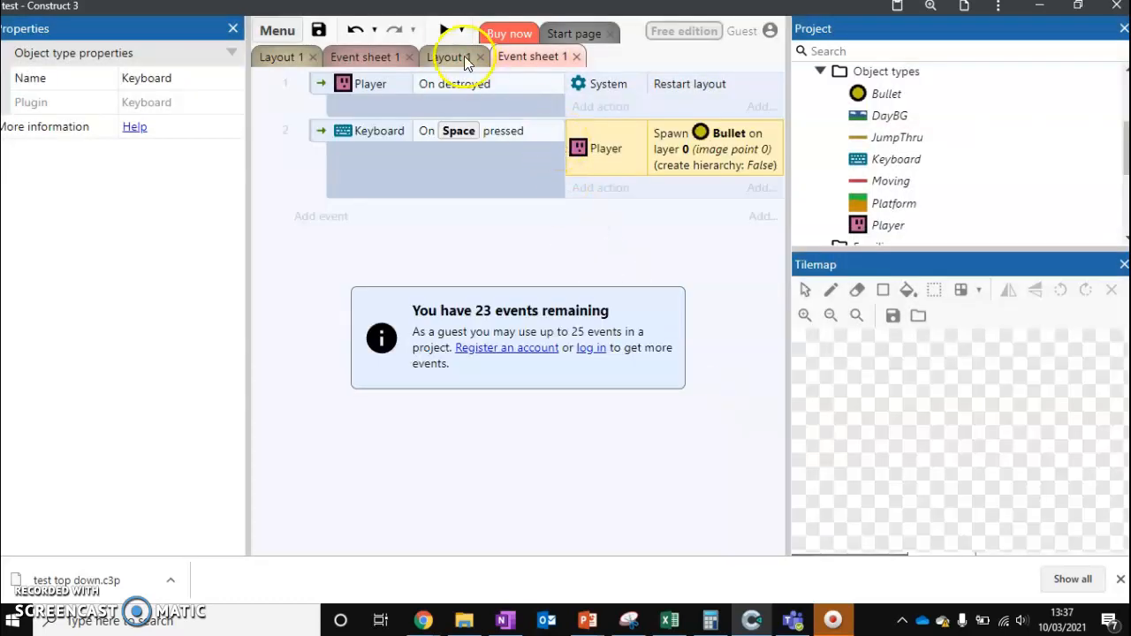
Return to the layout and start another action on the Space event
{"action": "left_click", "coordinate": [450, 32]}
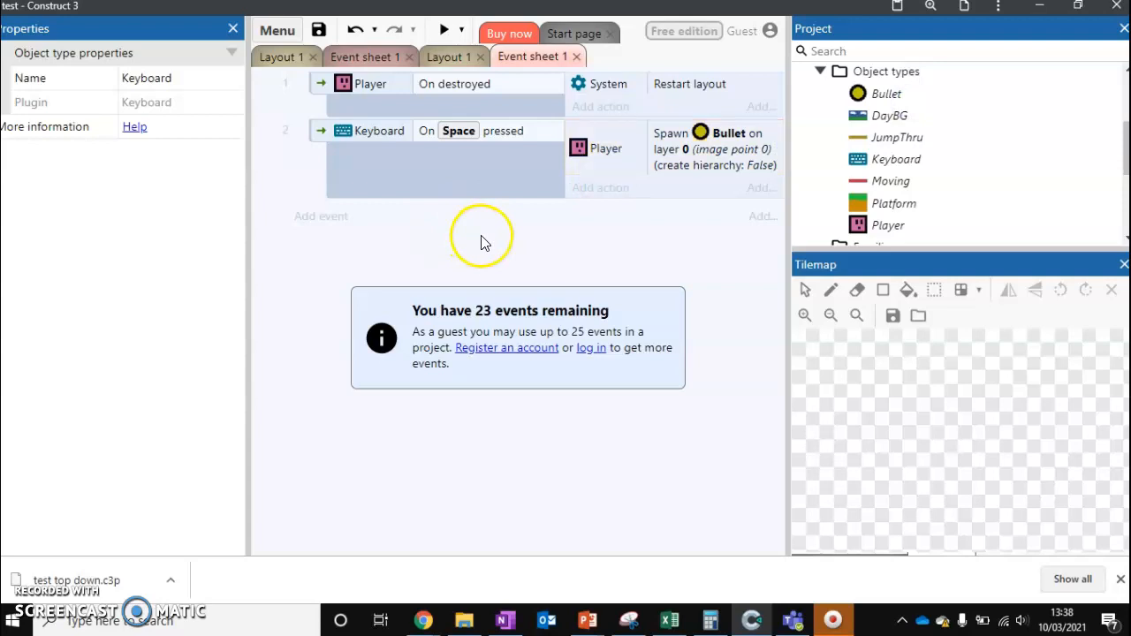
{"action": "left_click", "coordinate": [600, 106]}
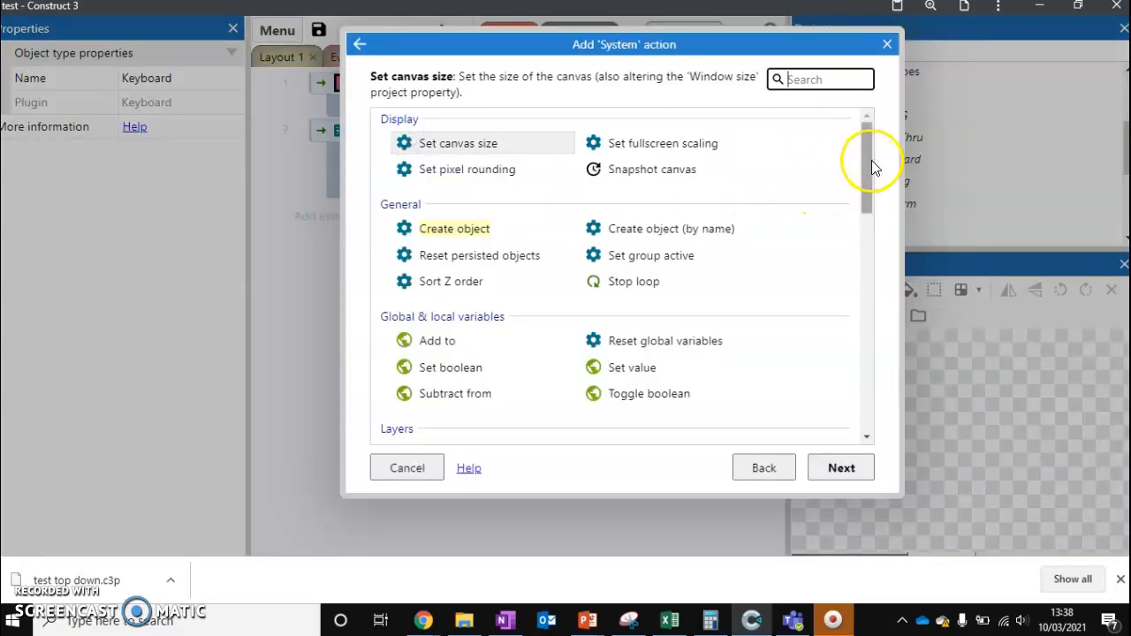
Add a System Wait action of 1.0 seconds to the Space event
{"action": "left_click_drag", "start_coordinate": [868, 168], "coordinate": [865, 318]}
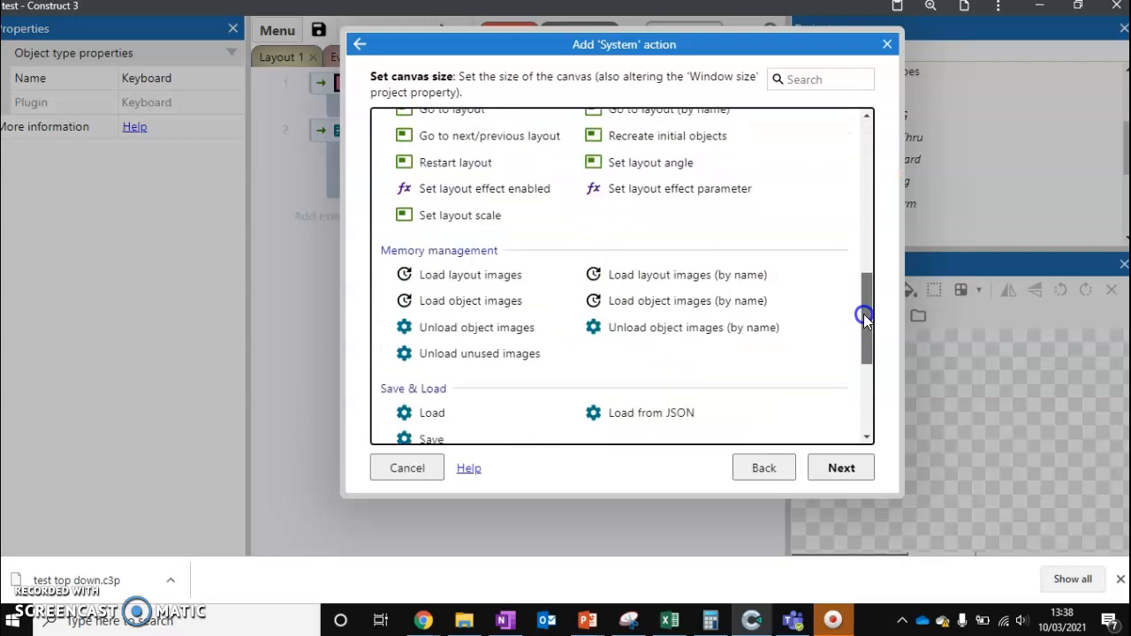
{"action": "scroll", "scroll_direction": "down", "scroll_amount": 3}
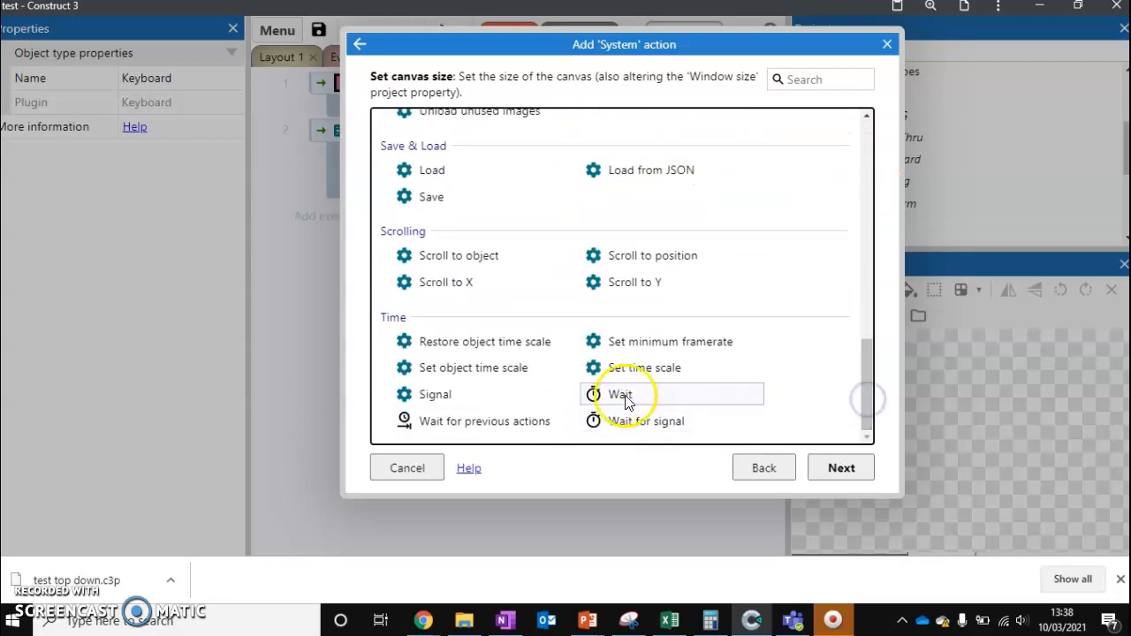
{"action": "left_click", "coordinate": [621, 394]}
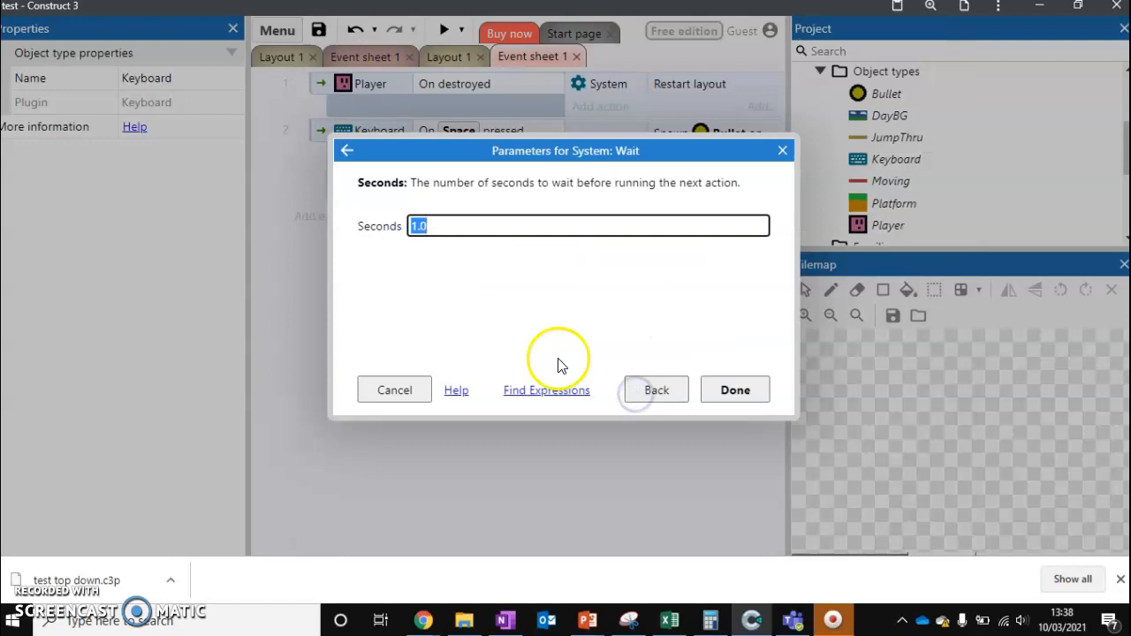
{"action": "left_click", "coordinate": [734, 390]}
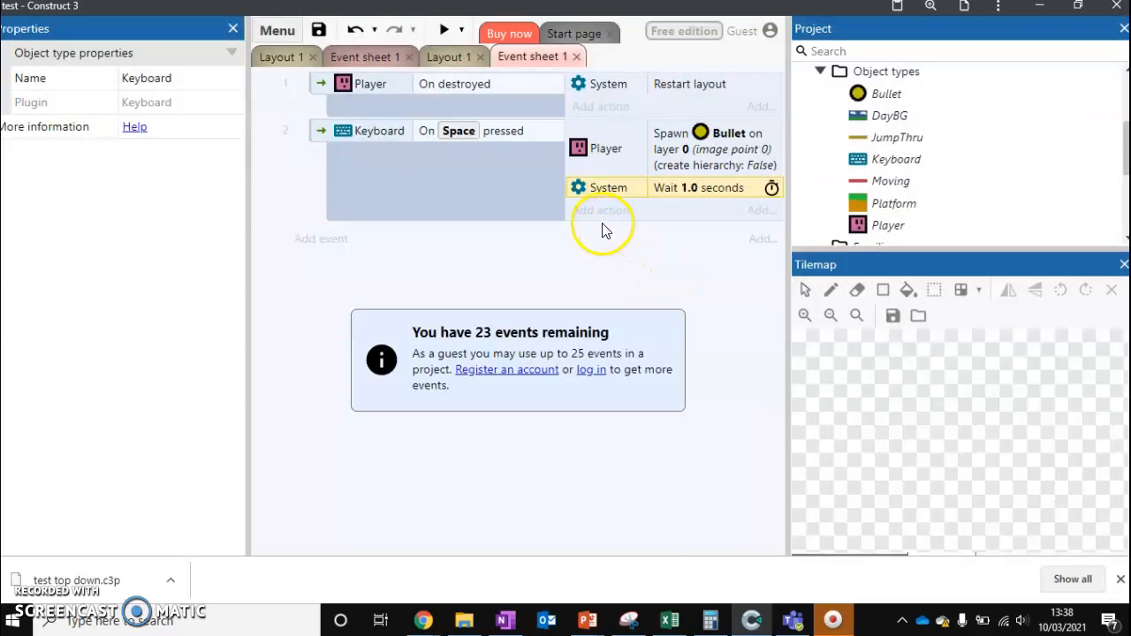
Add a Bullet Destroy action after the wait and preview the game
{"action": "left_click", "coordinate": [601, 209]}
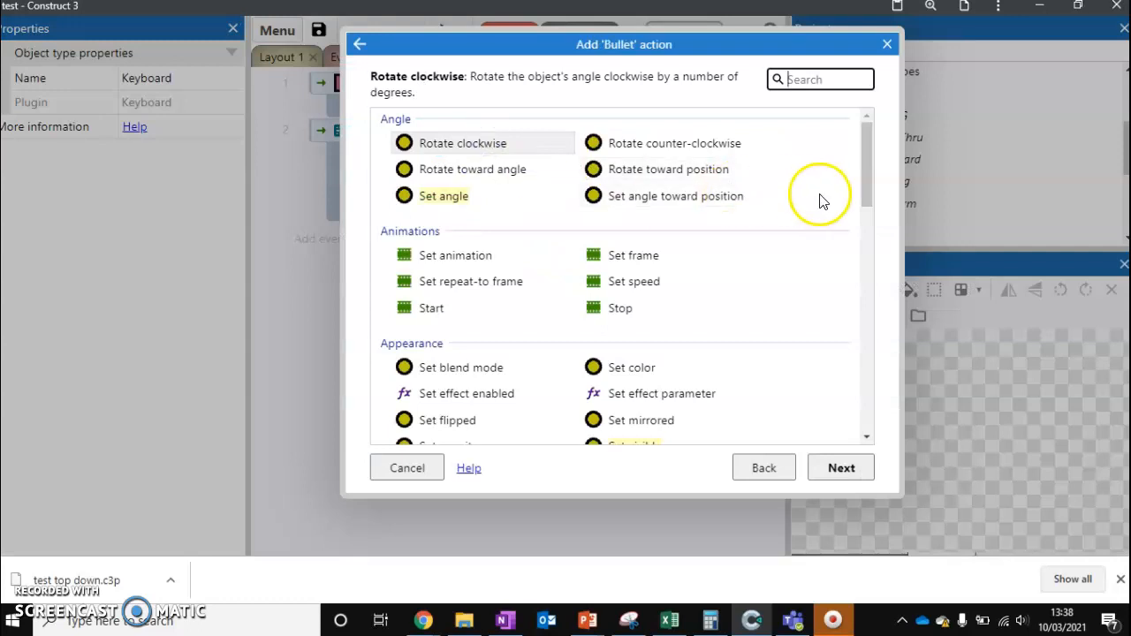
{"action": "scroll", "scroll_direction": "down", "scroll_amount": 3}
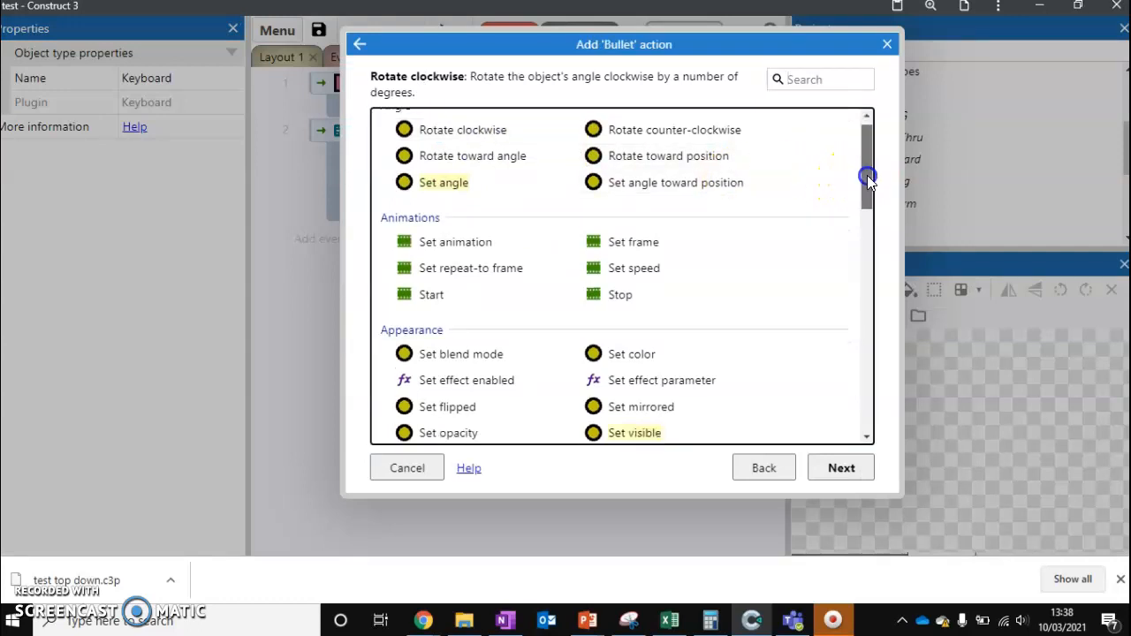
{"action": "left_click_drag", "start_coordinate": [866, 177], "coordinate": [866, 238]}
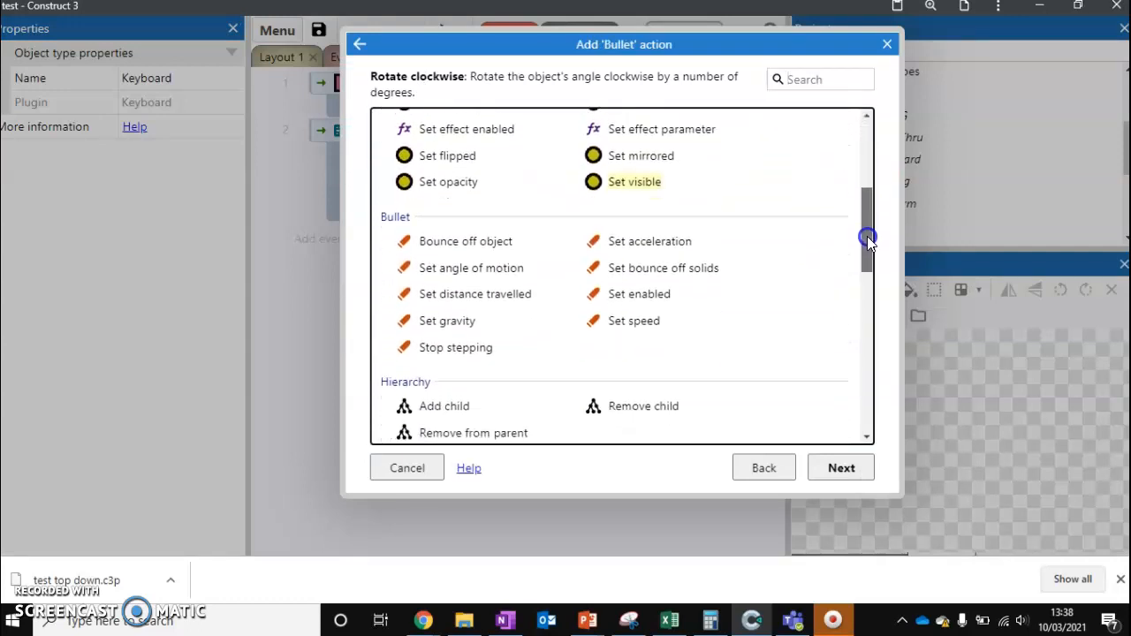
{"action": "scroll", "scroll_direction": "down", "scroll_amount": 3}
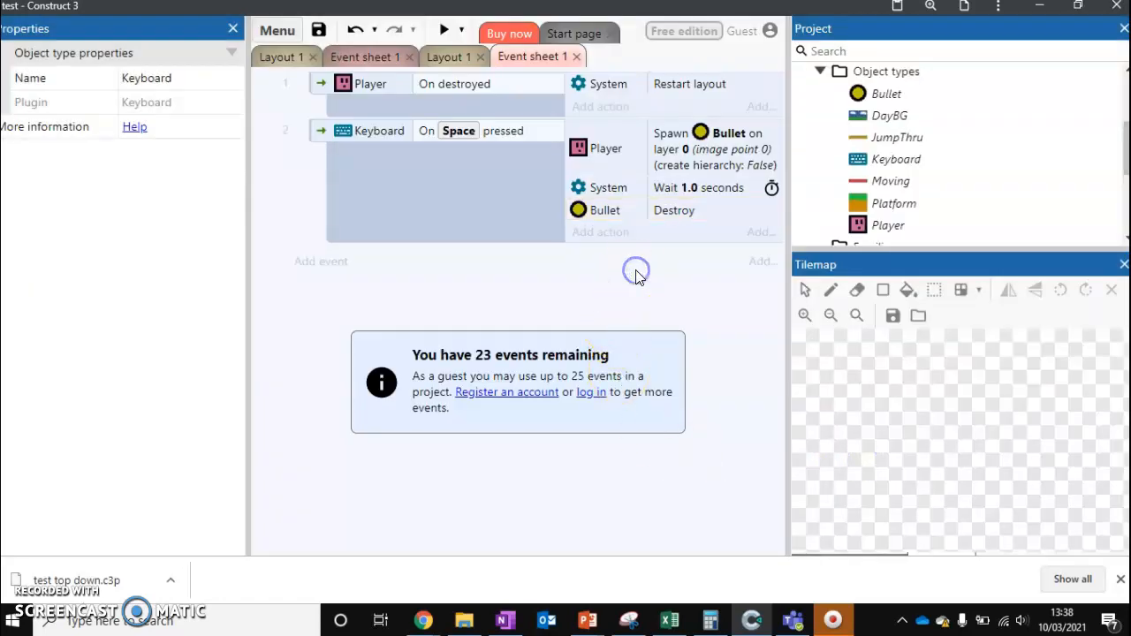
{"action": "left_click", "coordinate": [448, 29]}
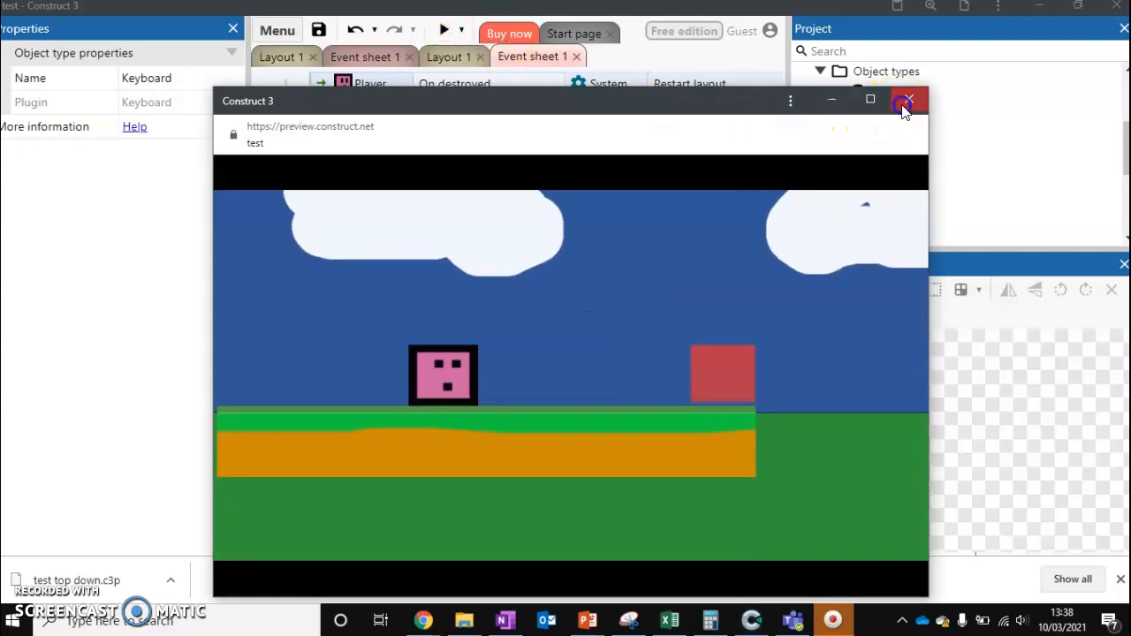
Close the preview and change the Wait action to 5 seconds
{"action": "left_click", "coordinate": [908, 100]}
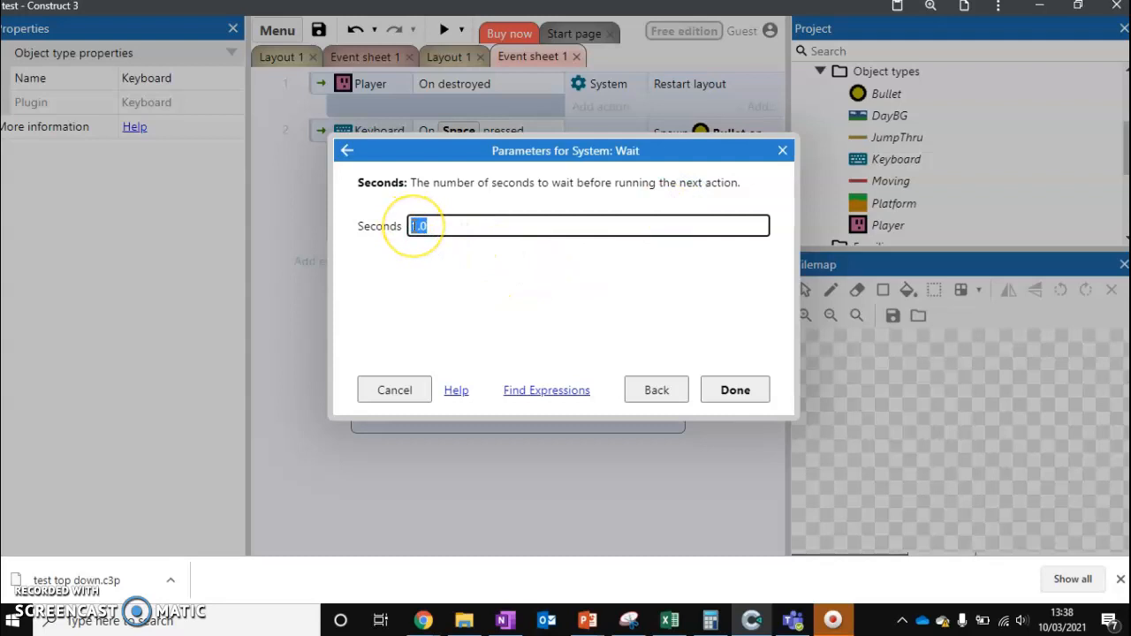
{"action": "type", "text": "5"}
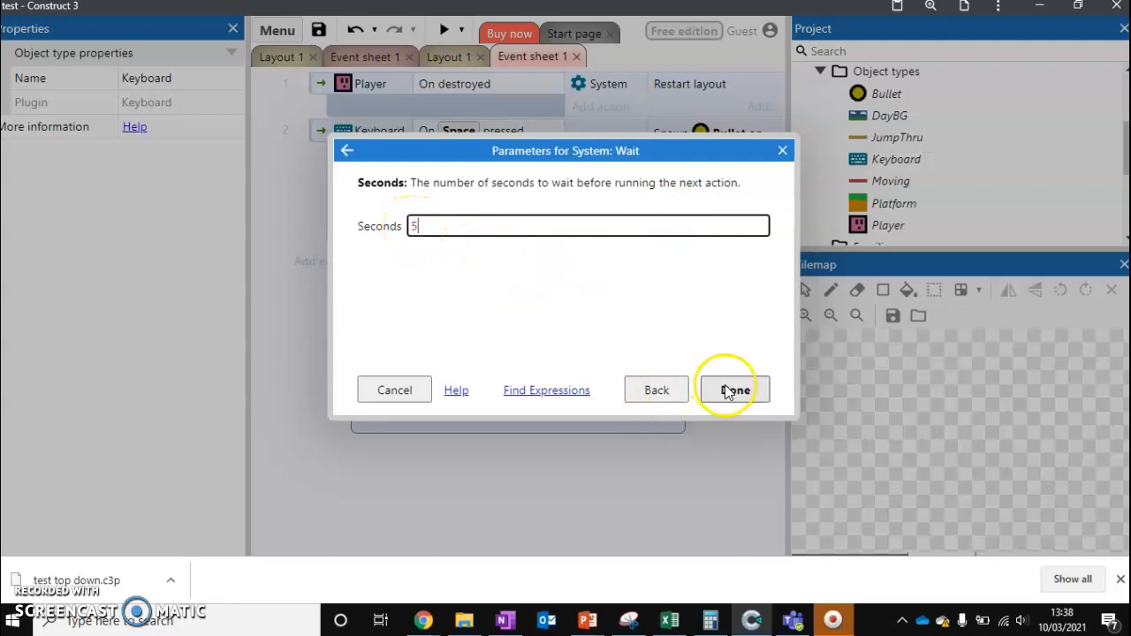
{"action": "left_click", "coordinate": [734, 390]}
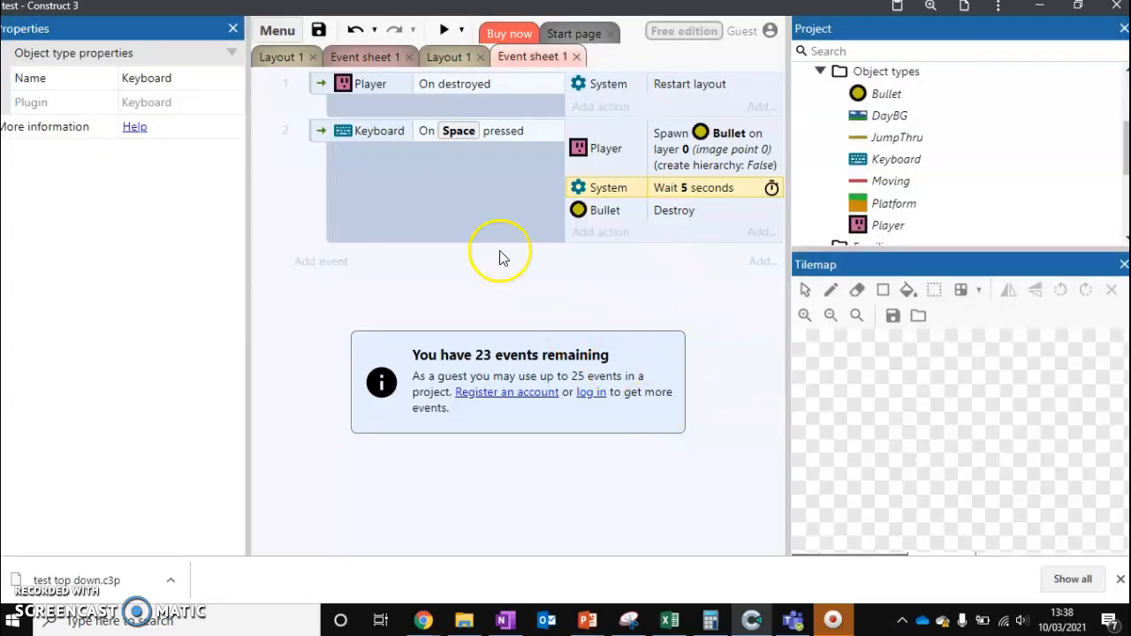
{"action": "mouse_move", "coordinate": [385, 247]}
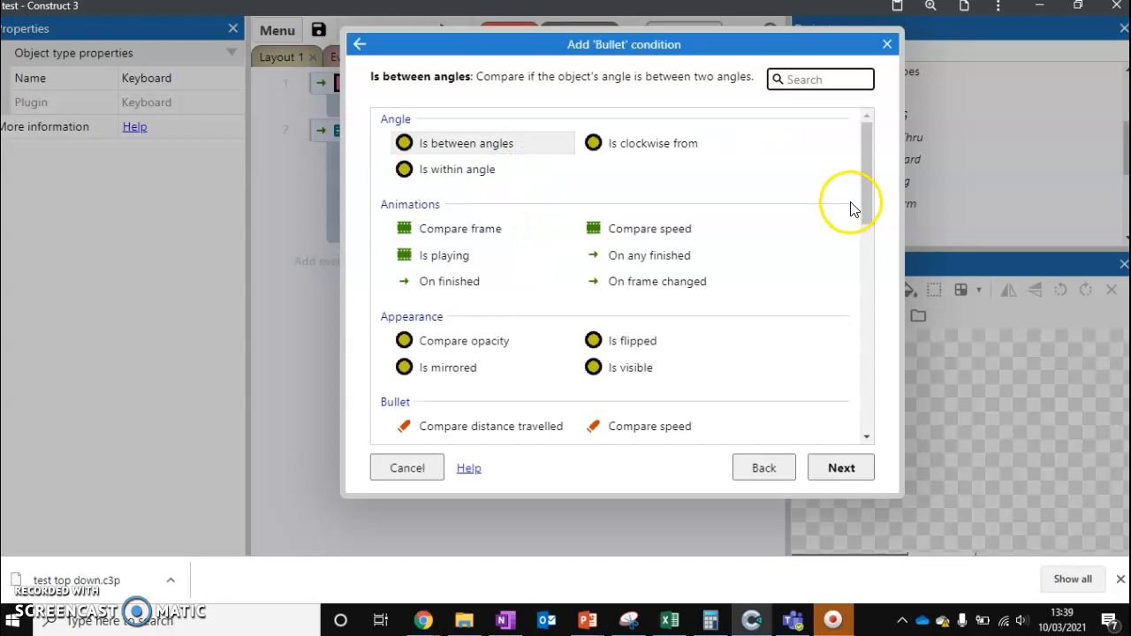
Add a Bullet 'Is outside layout' event with a Bullet Destroy action
{"action": "left_click_drag", "start_coordinate": [867, 202], "coordinate": [866, 223]}
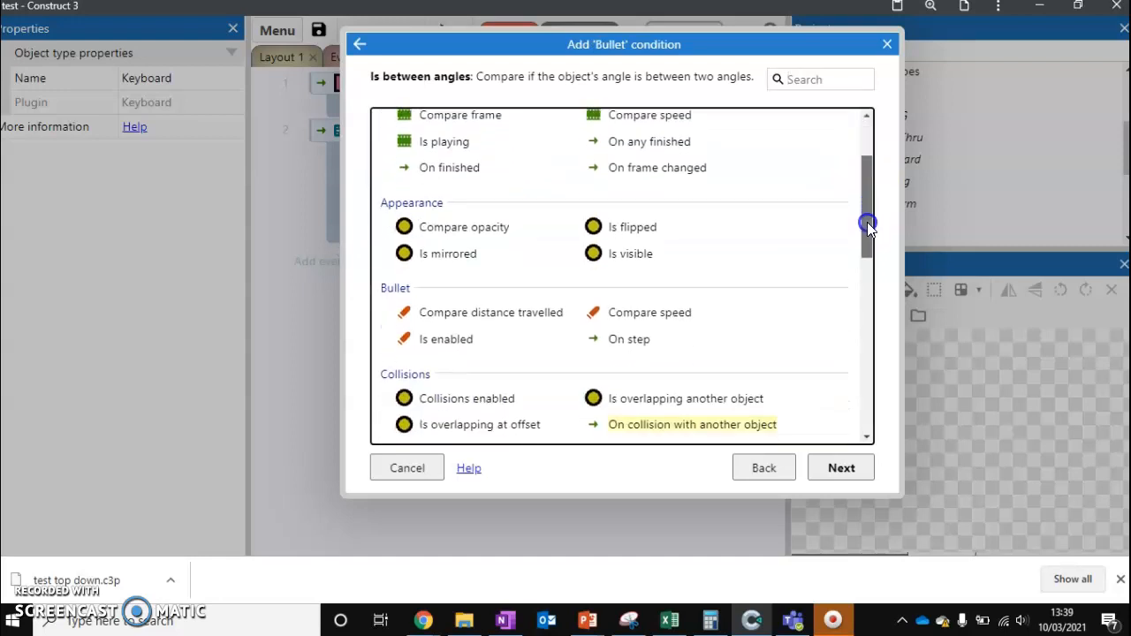
{"action": "scroll", "scroll_direction": "down", "scroll_amount": 3}
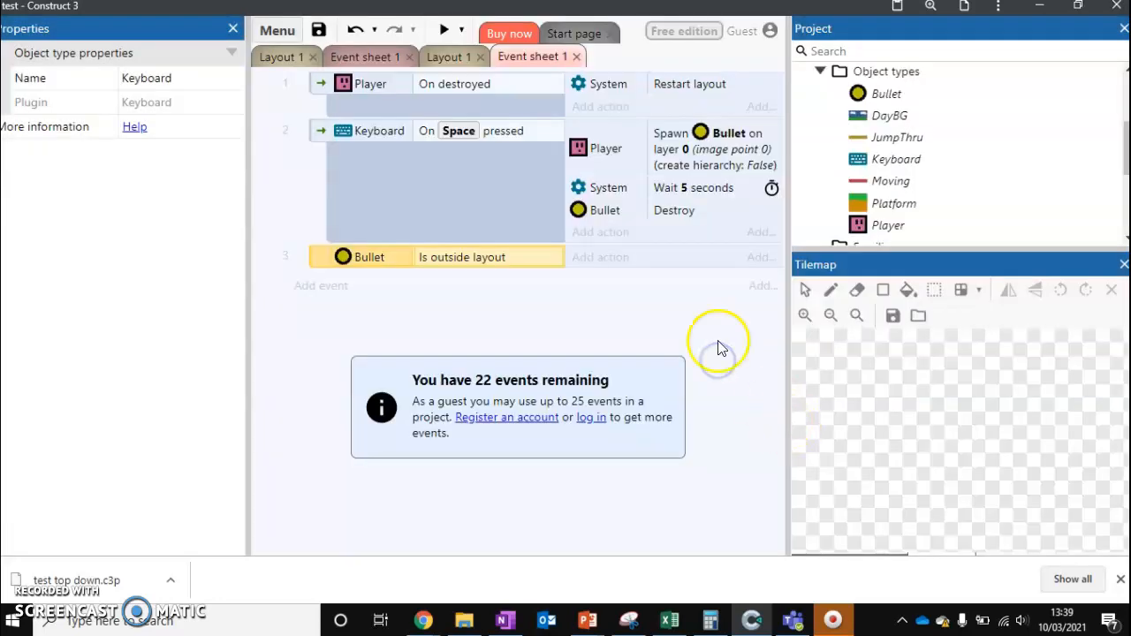
{"action": "left_click", "coordinate": [601, 258]}
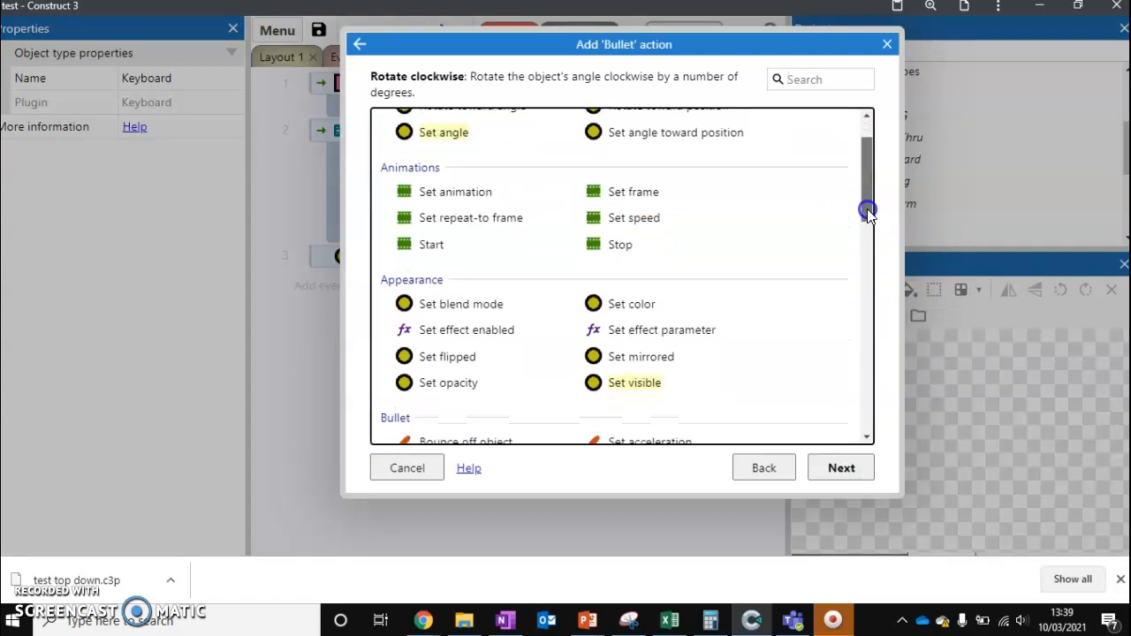
{"action": "scroll", "scroll_direction": "down", "scroll_amount": 3}
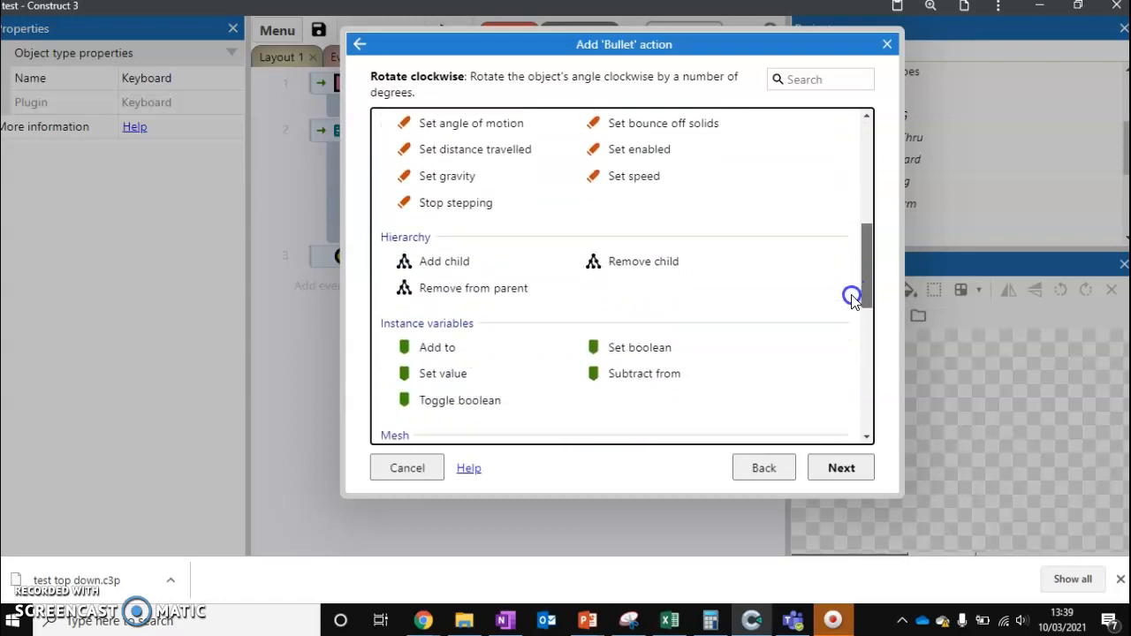
{"action": "scroll", "scroll_direction": "down", "scroll_amount": 3}
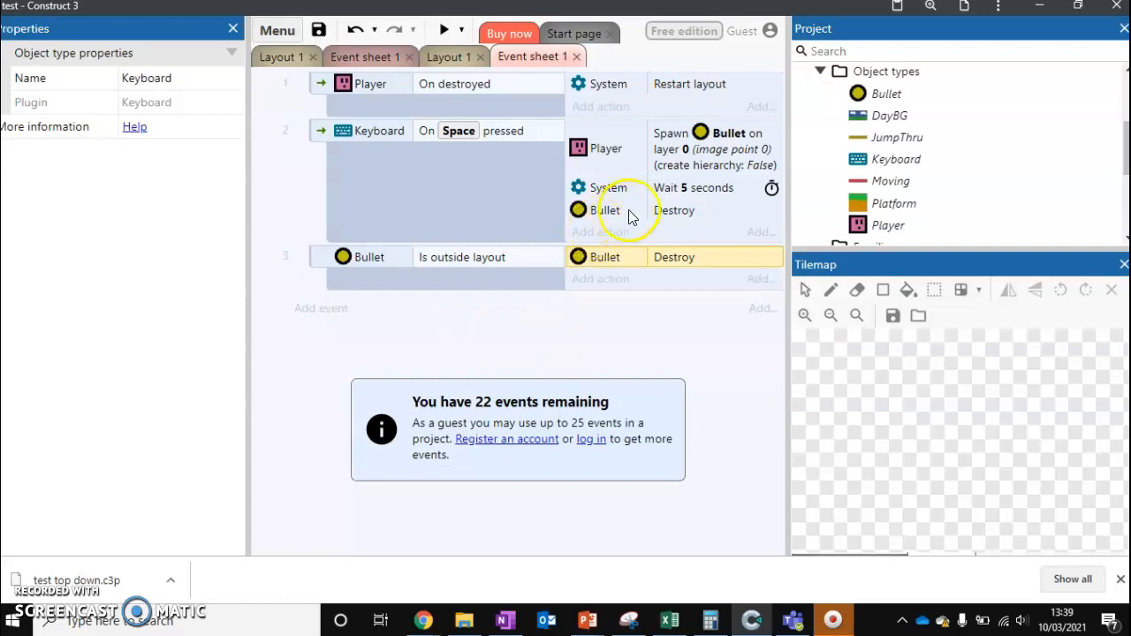
{"action": "mouse_move", "coordinate": [681, 206]}
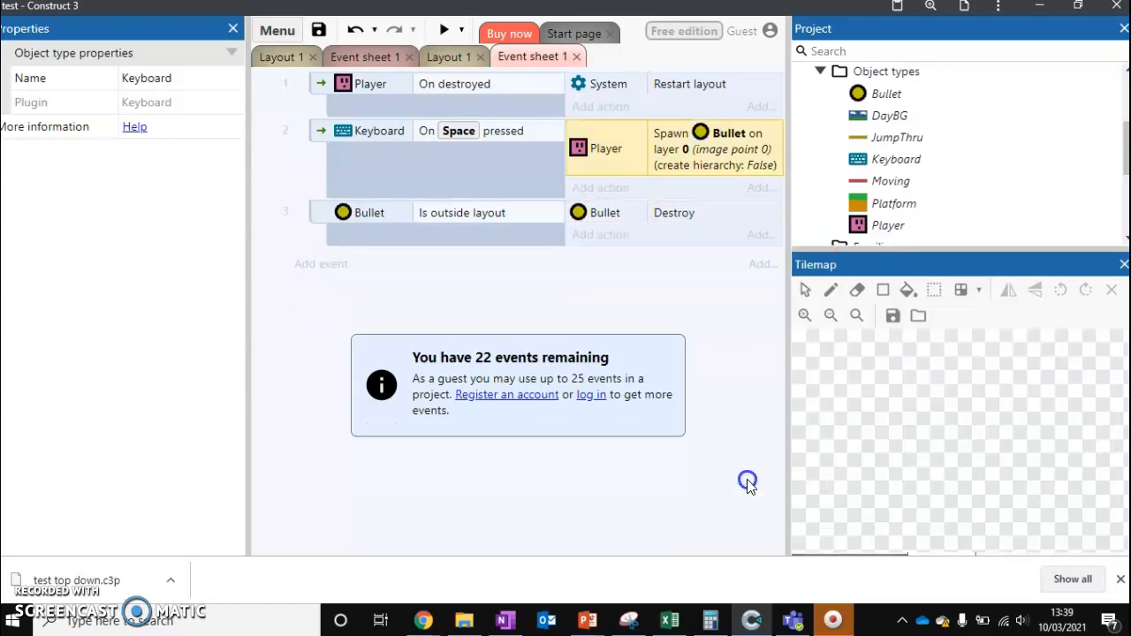
Preview the game to test the player firing yellow bullets with Space
{"action": "left_click", "coordinate": [449, 29]}
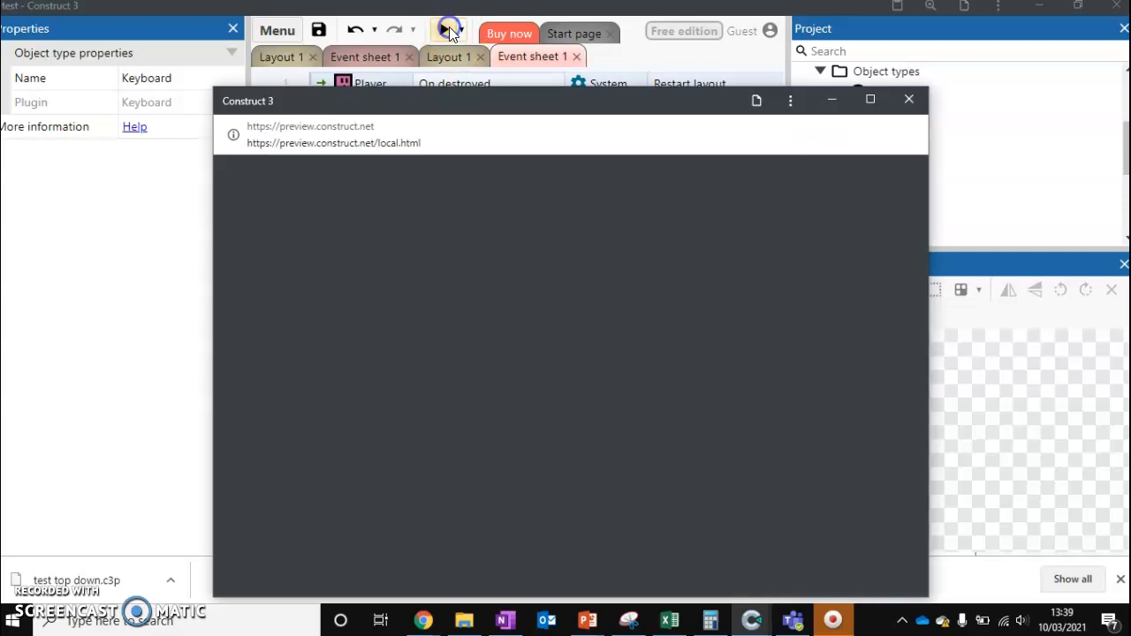
{"action": "left_click", "coordinate": [449, 30]}
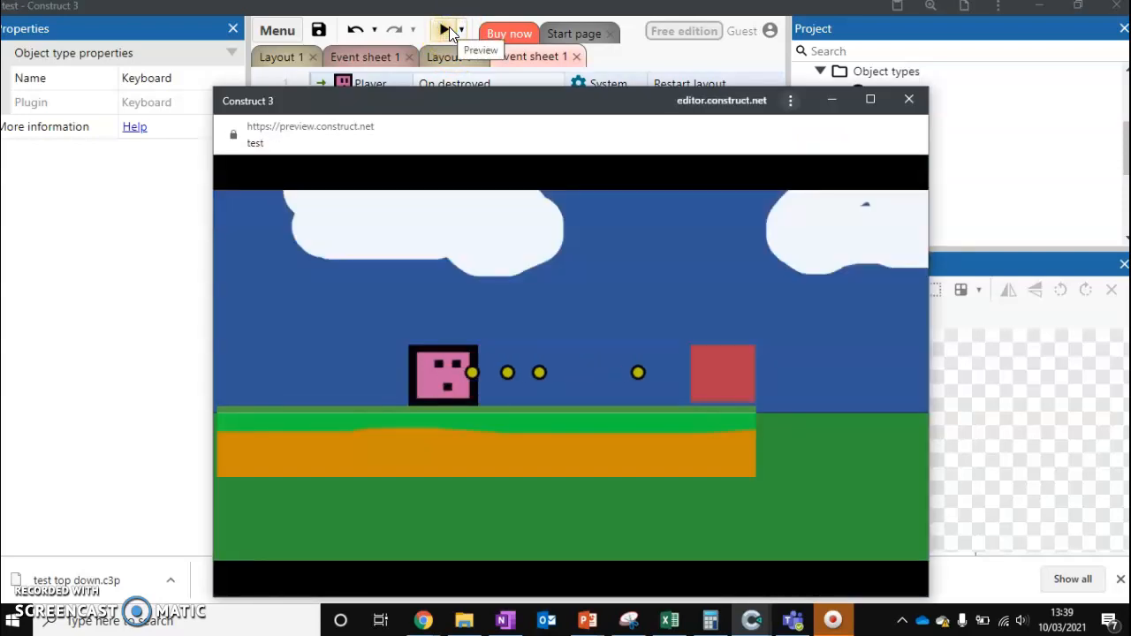